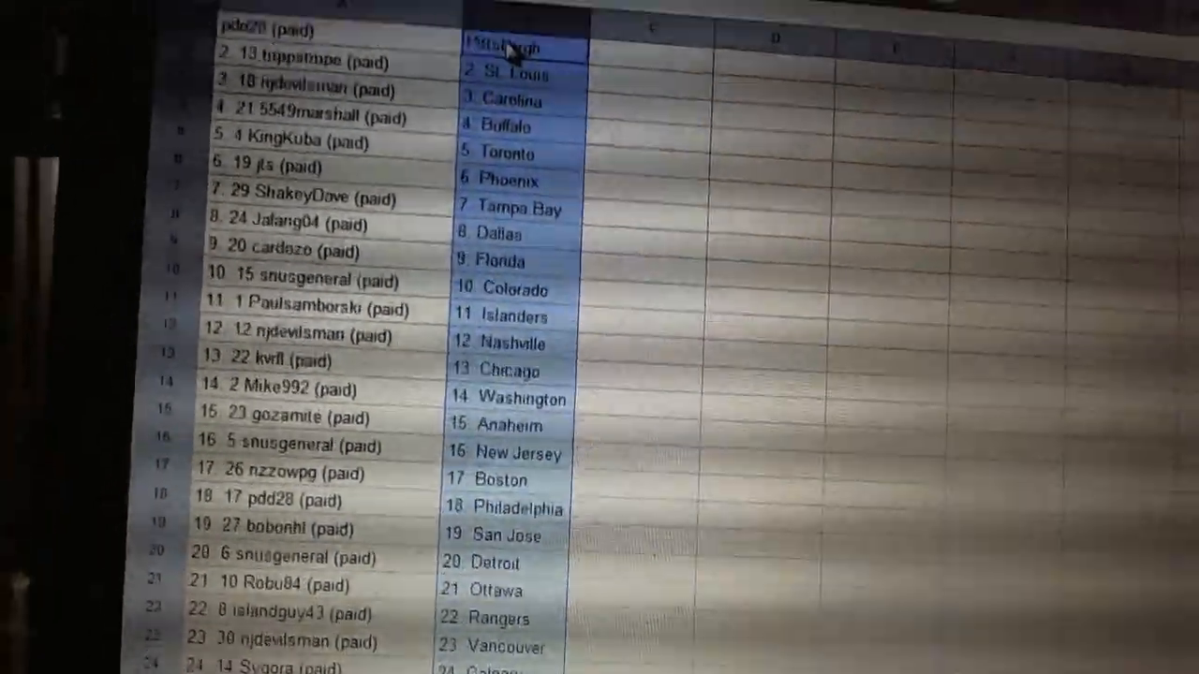
{"action": "scroll", "scroll_direction": "down", "scroll_amount": 3}
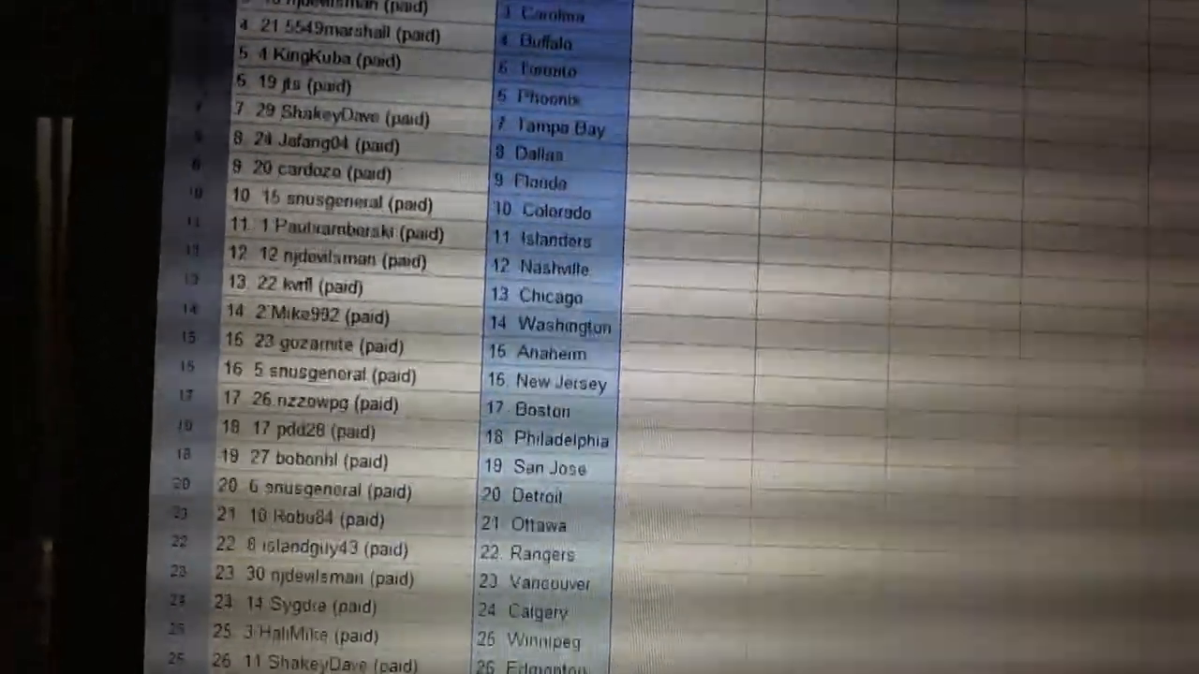
{"action": "scroll", "scroll_direction": "down", "scroll_amount": 3}
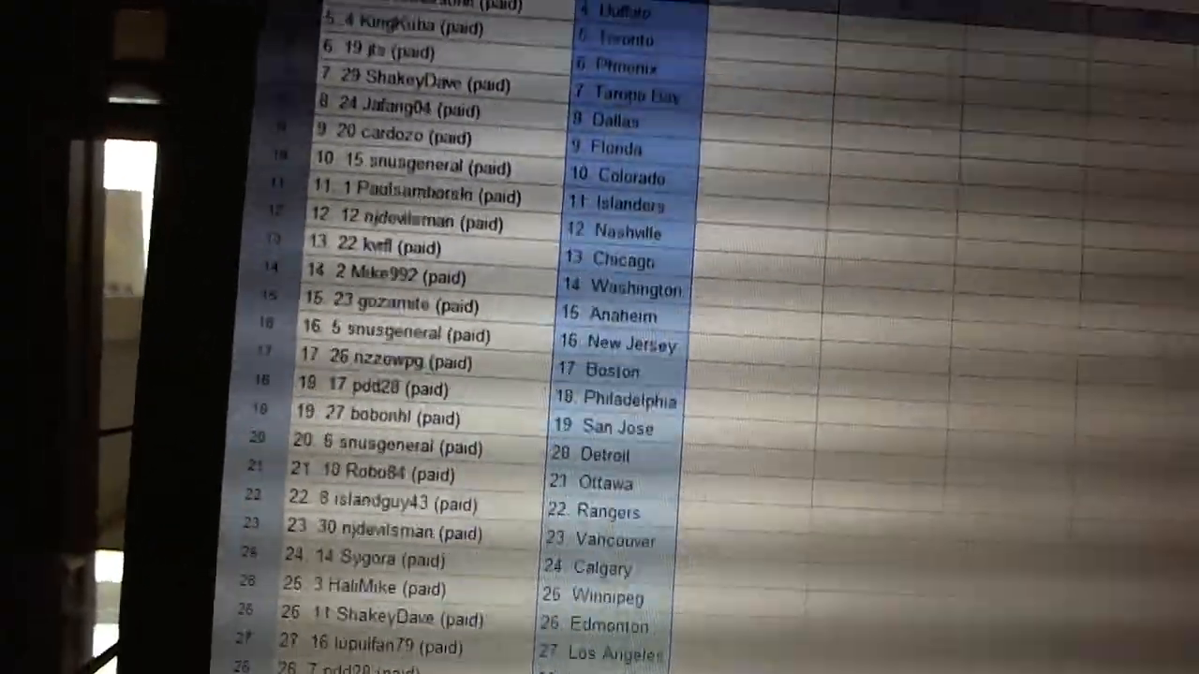
{"action": "scroll", "scroll_direction": "down", "scroll_amount": 3}
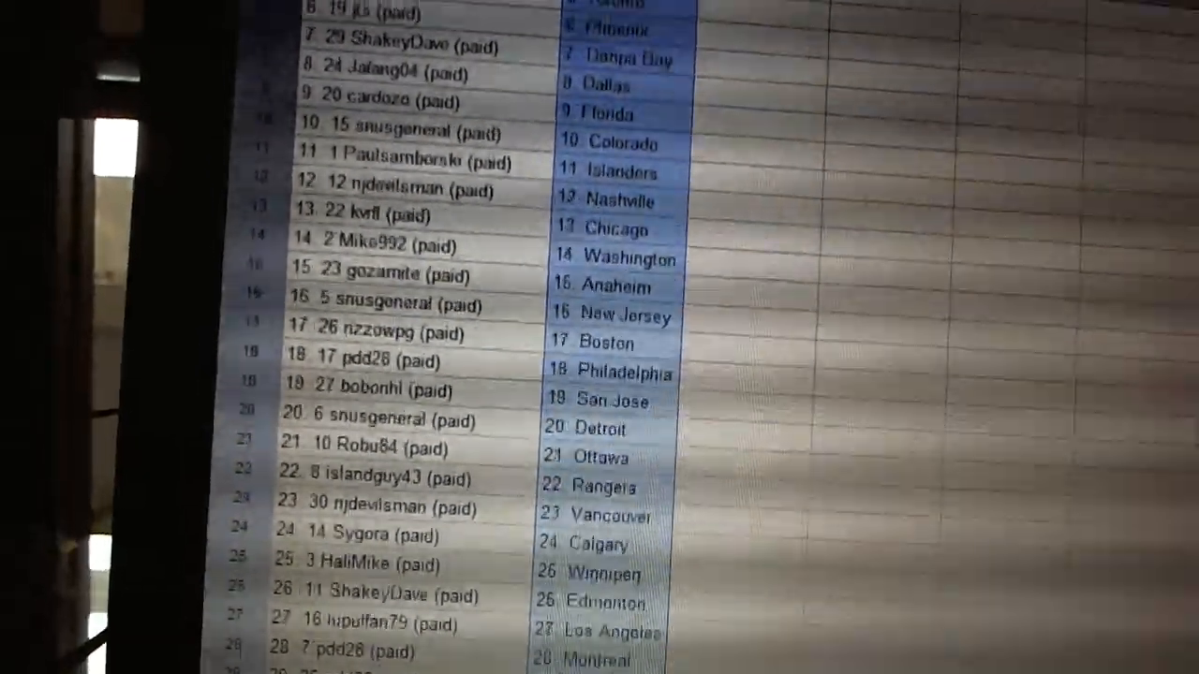